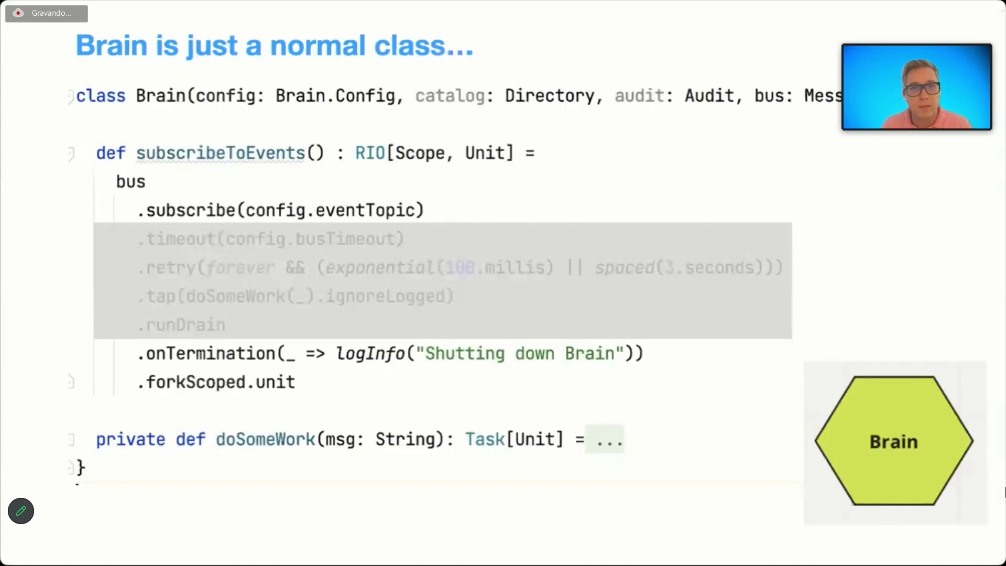
mouse_move(132, 77)
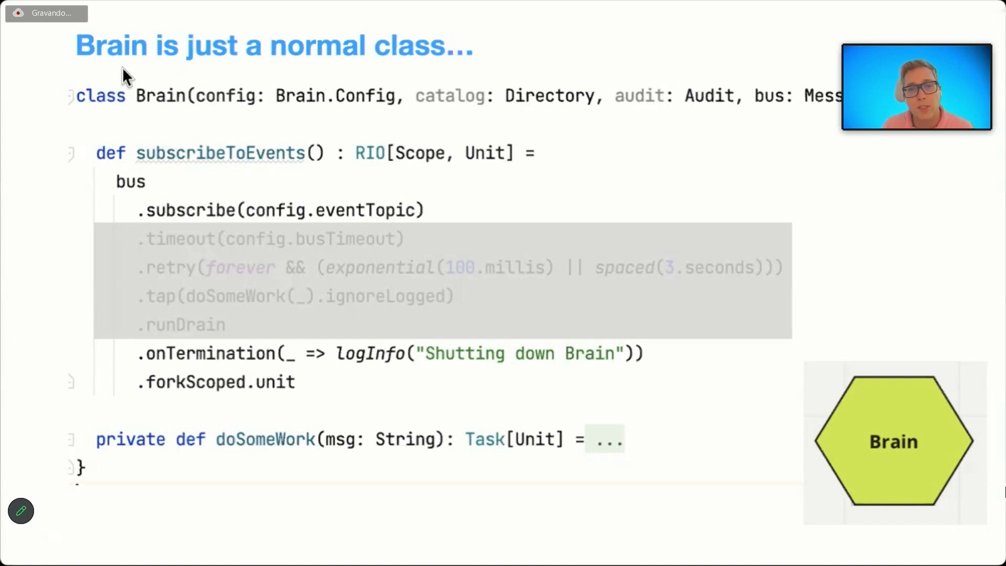
mouse_move(91, 86)
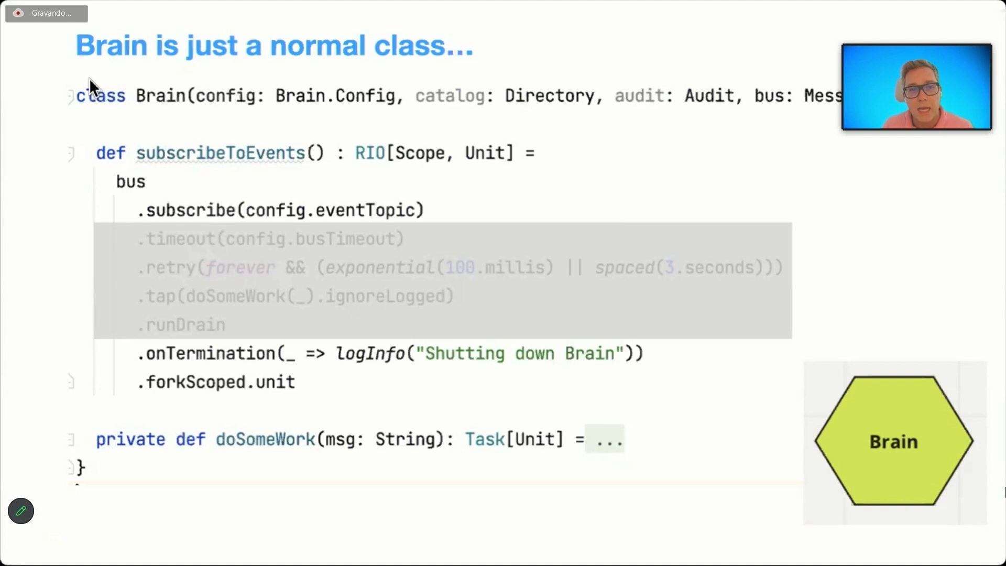
mouse_move(94, 93)
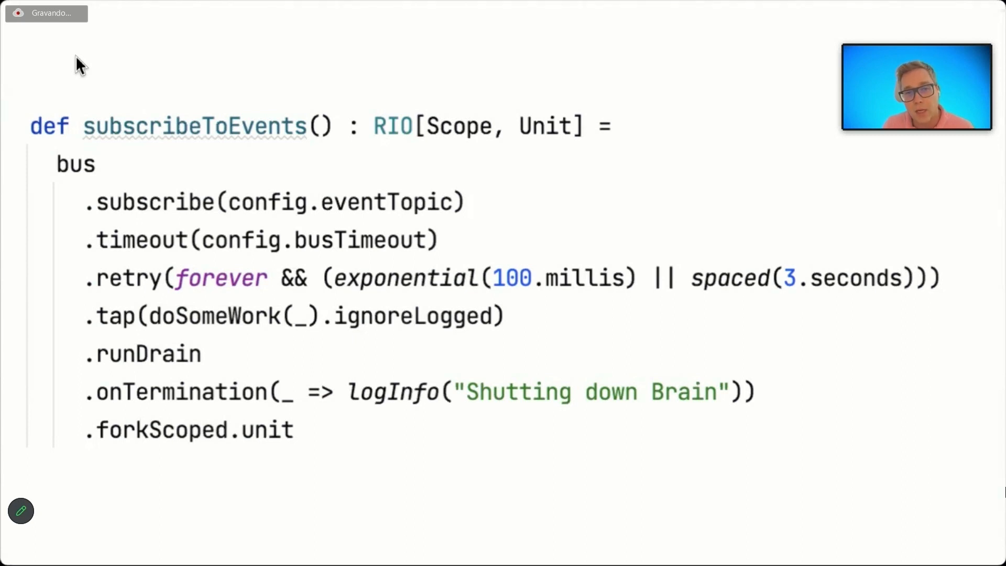
mouse_move(23, 71)
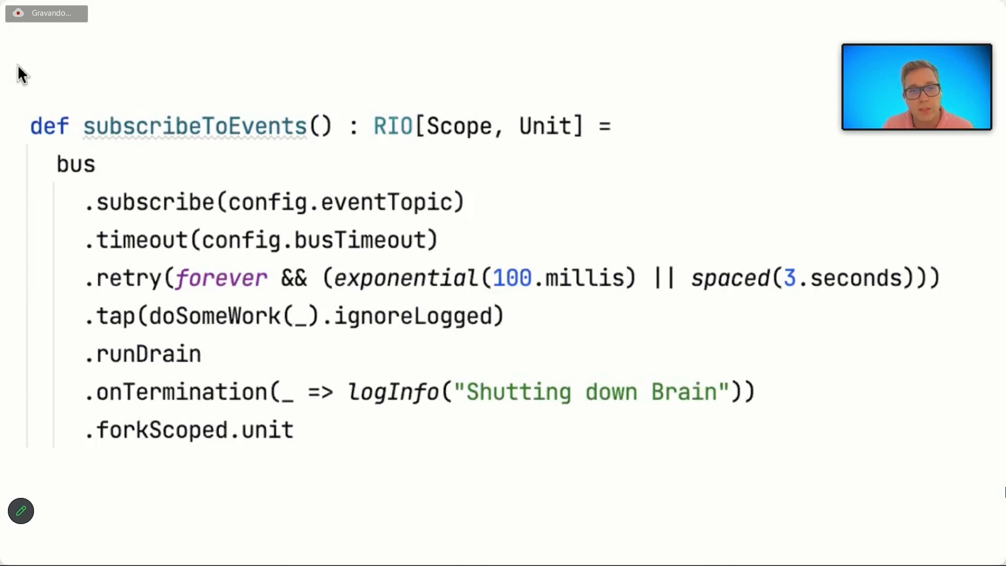